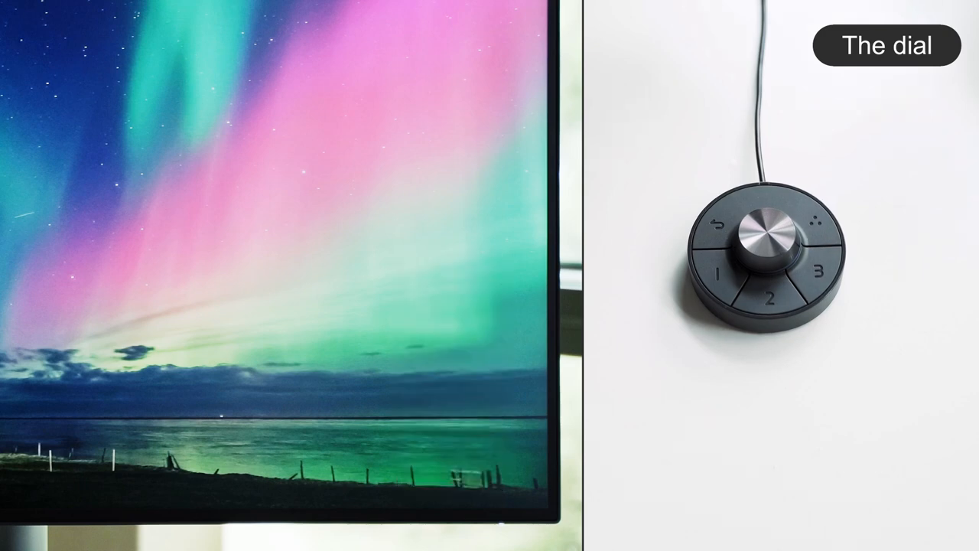
# Step: Bring up the on-screen menu and enter the Custom Key settings
pyautogui.click(765, 229)
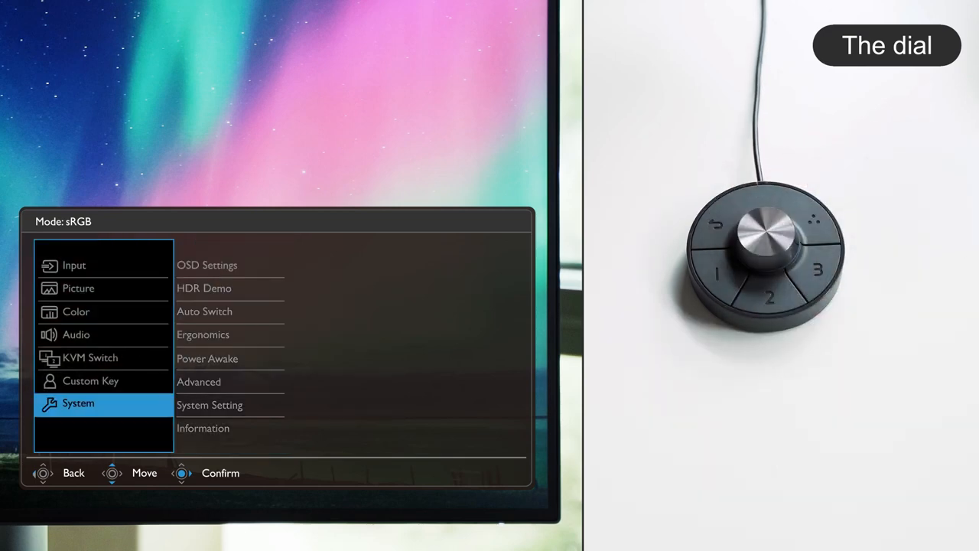
pyautogui.click(757, 222)
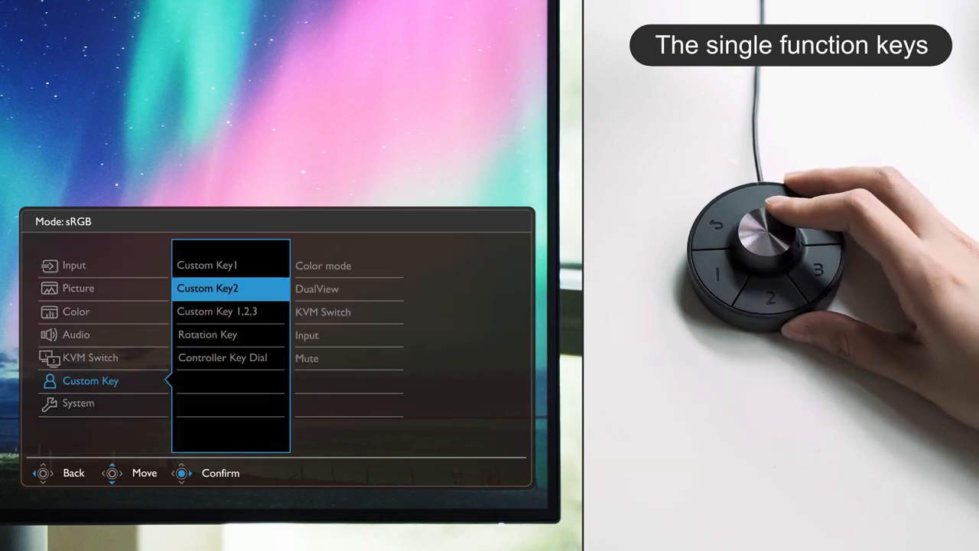
# Step: View the Custom Key 1,2,3 options: Color mode, DualView, KVM Switch, Input and Mute
pyautogui.scroll(-3)
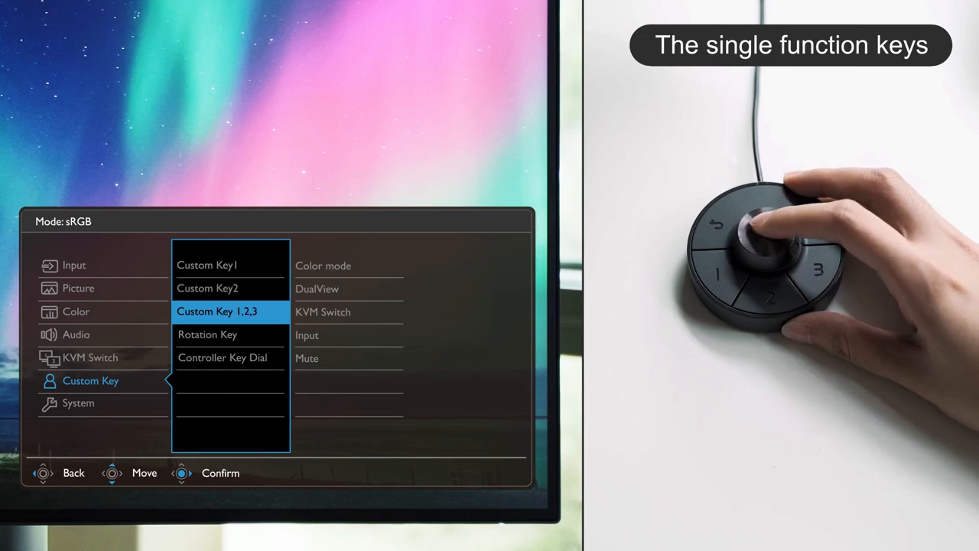
pyautogui.click(323, 266)
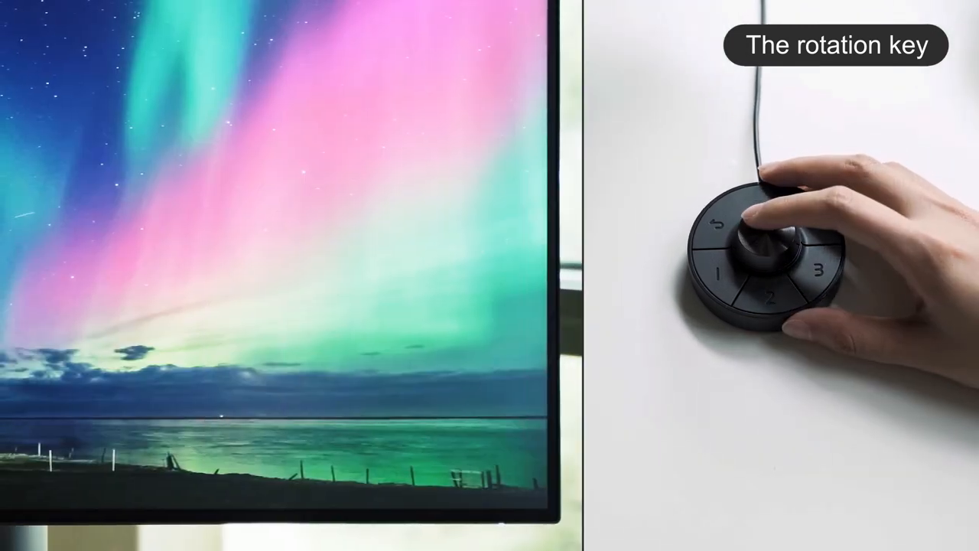
# Step: Reopen the menu at Input, showing PIP, PBP (checked), PBPx4 and SWAP
pyautogui.click(762, 245)
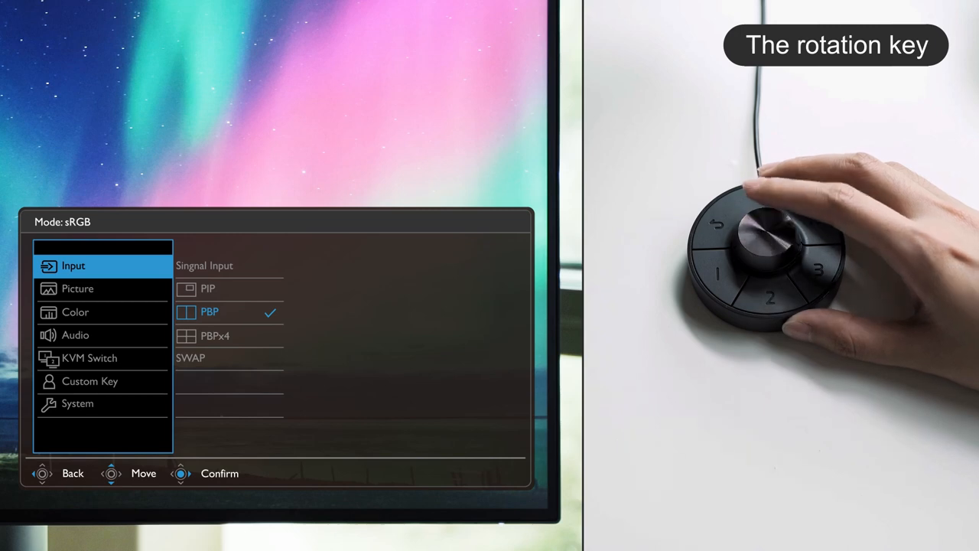